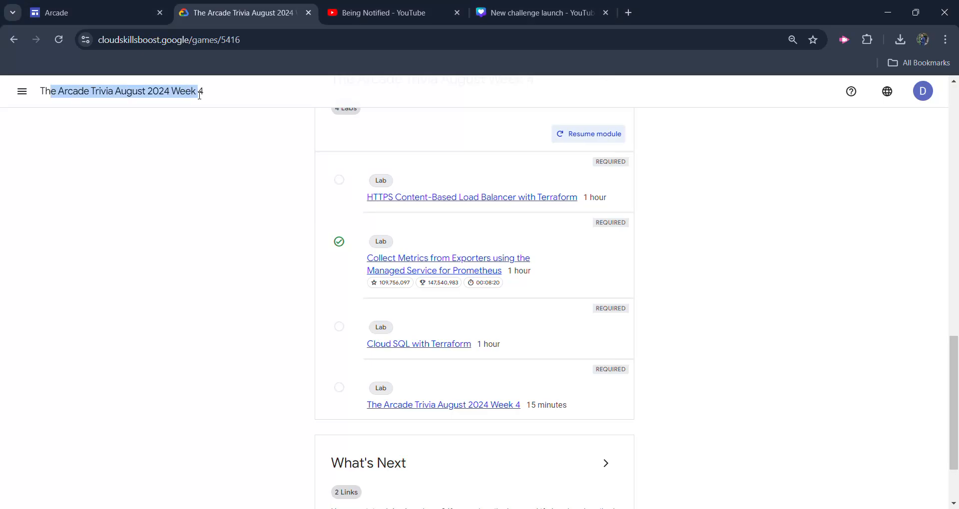
Return to the Arcade Trivia game page.
left_click(356, 357)
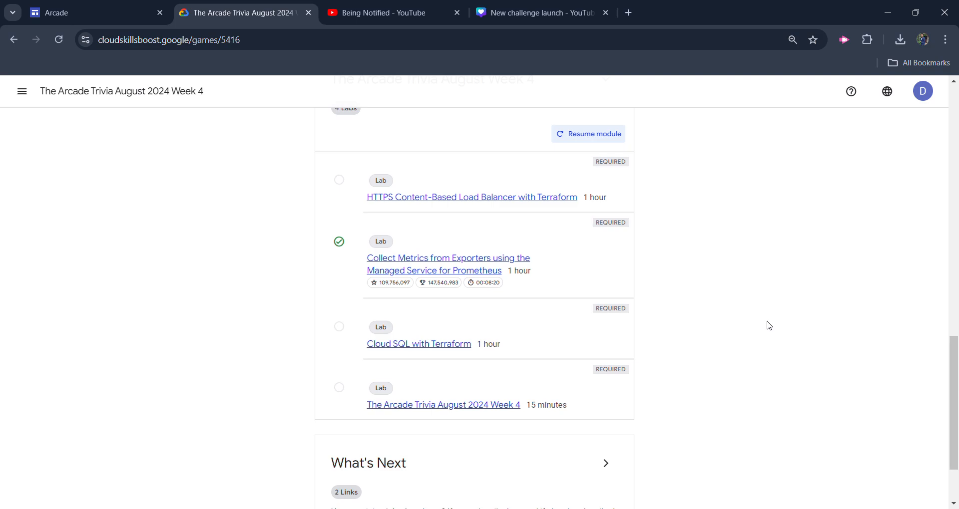
left_click(383, 13)
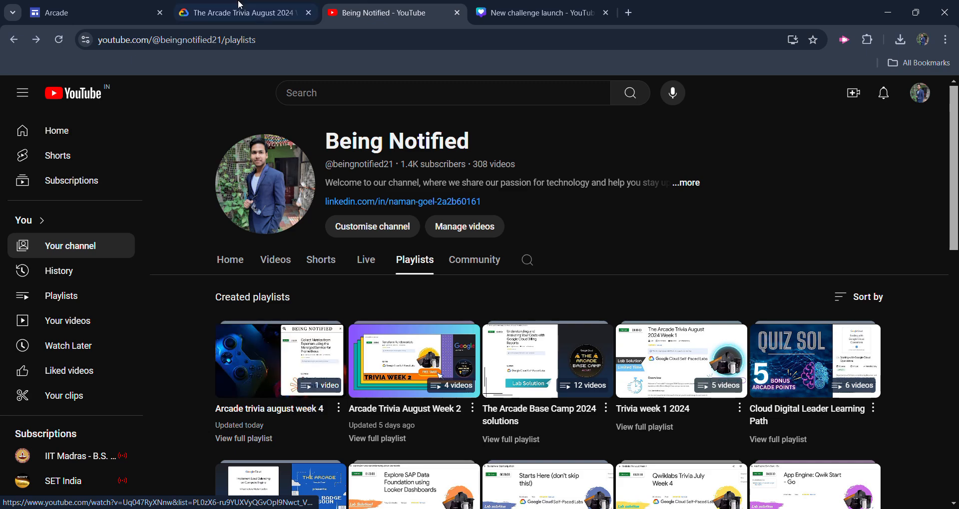
left_click(241, 13)
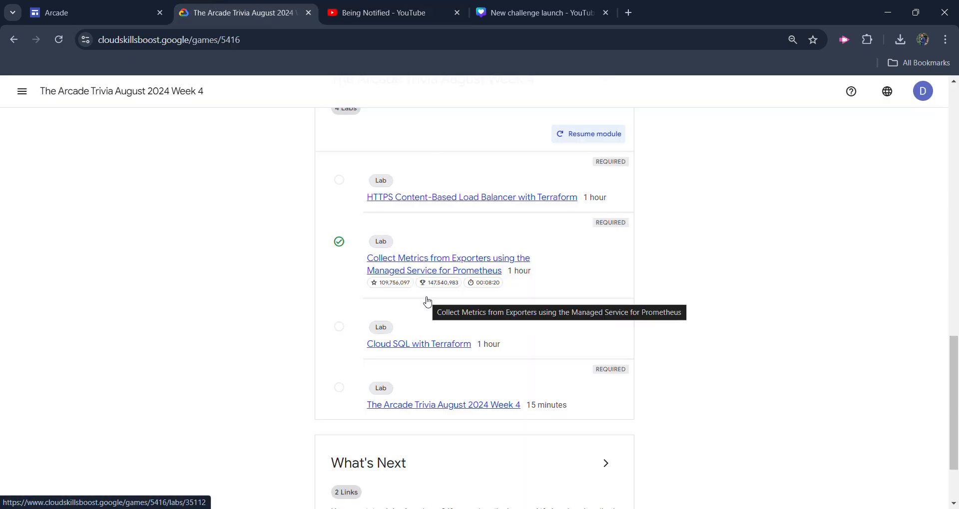
mouse_move(431, 351)
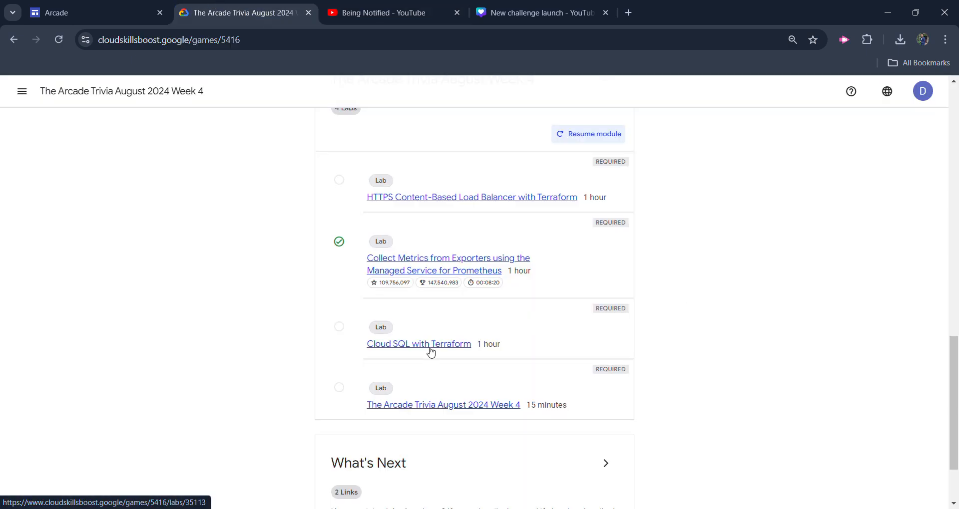
Start the Cloud SQL with Terraform lab and copy its temporary password.
left_click(418, 344)
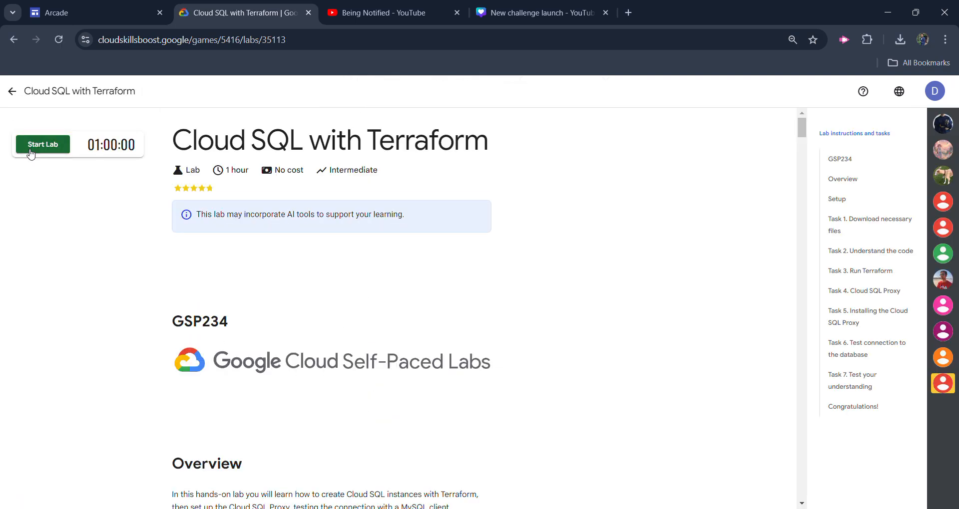
left_click(43, 145)
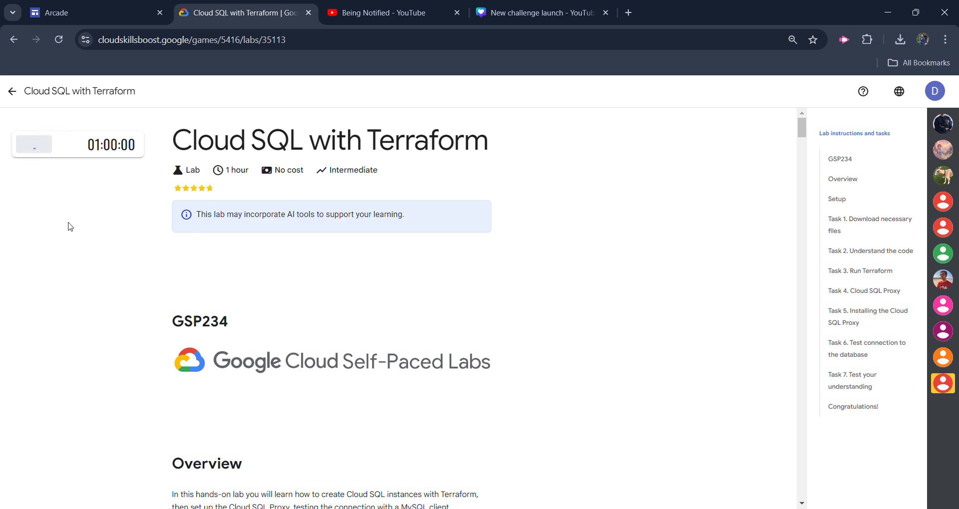
left_click(34, 144)
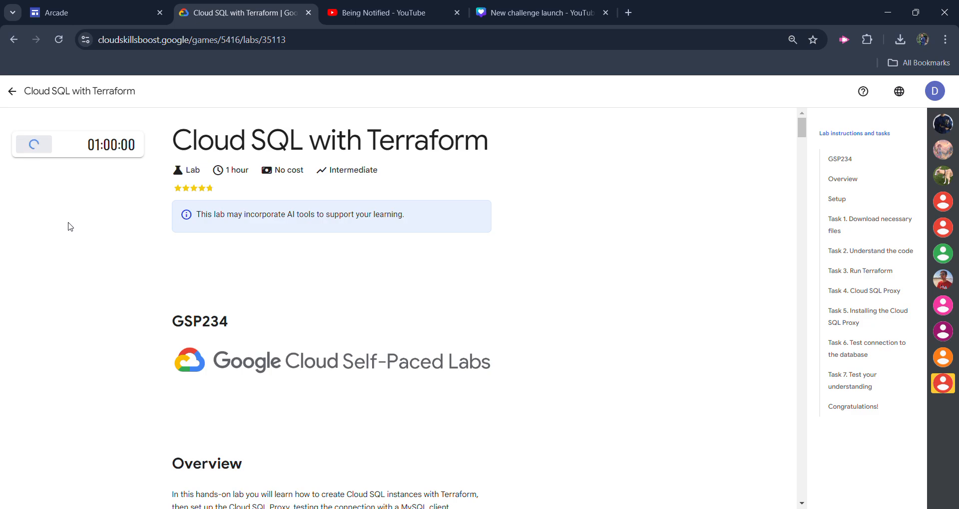
mouse_move(853, 349)
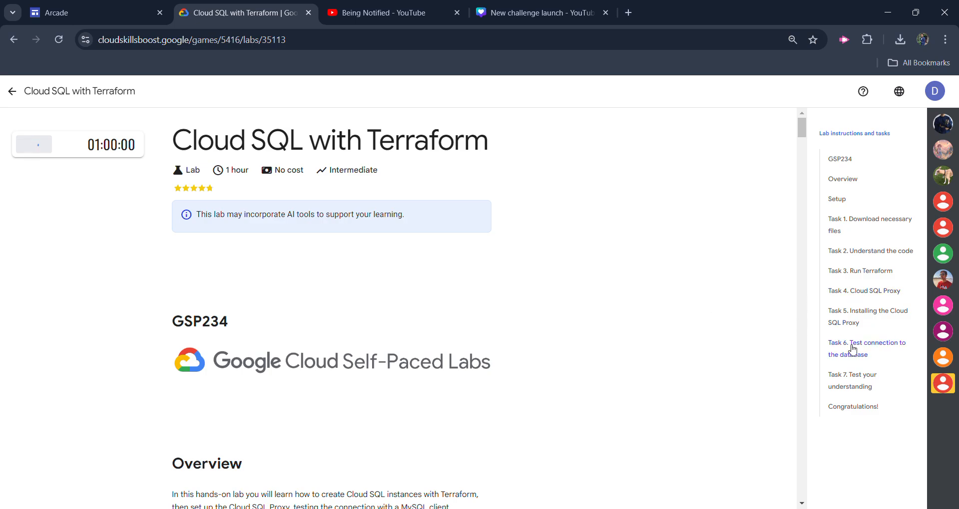
left_click(33, 144)
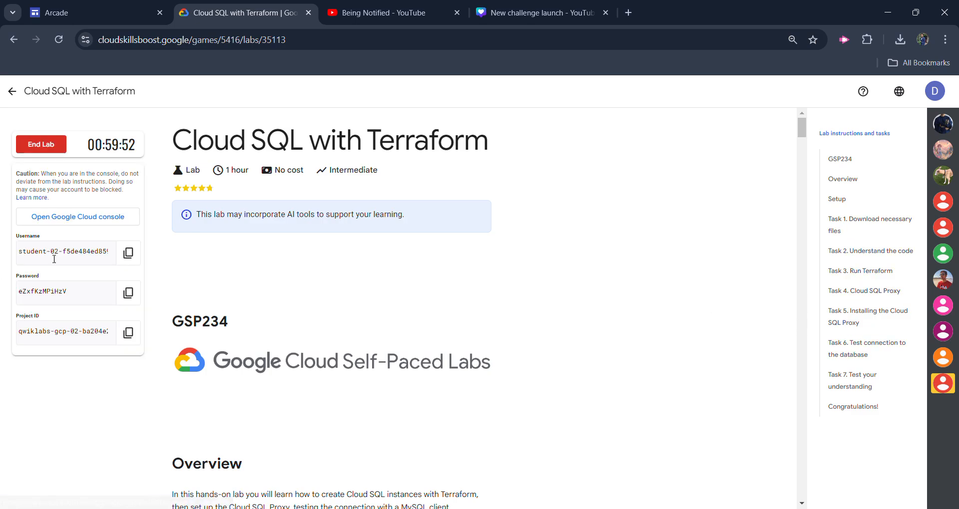
mouse_move(74, 293)
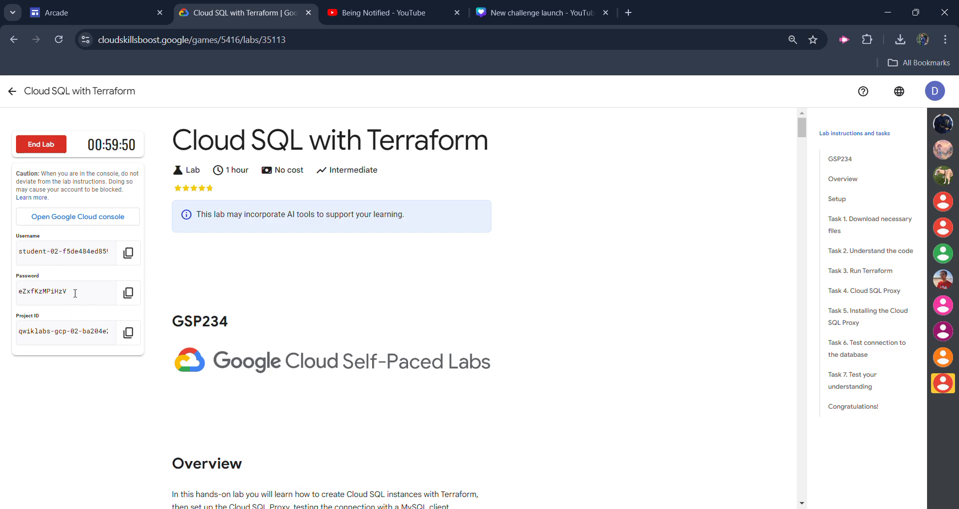
left_click(128, 293)
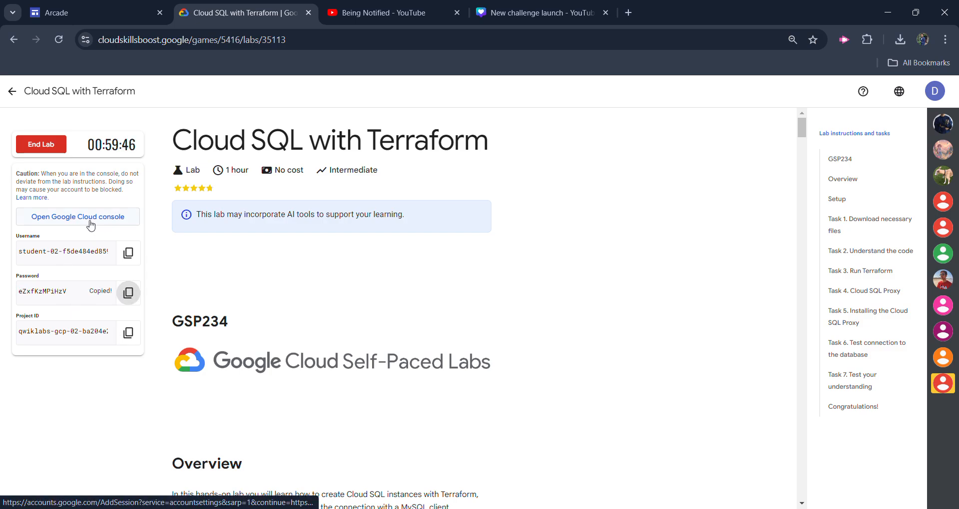
Sign in to the Cloud console with the lab's student account and accept the new-account terms.
left_click(78, 217)
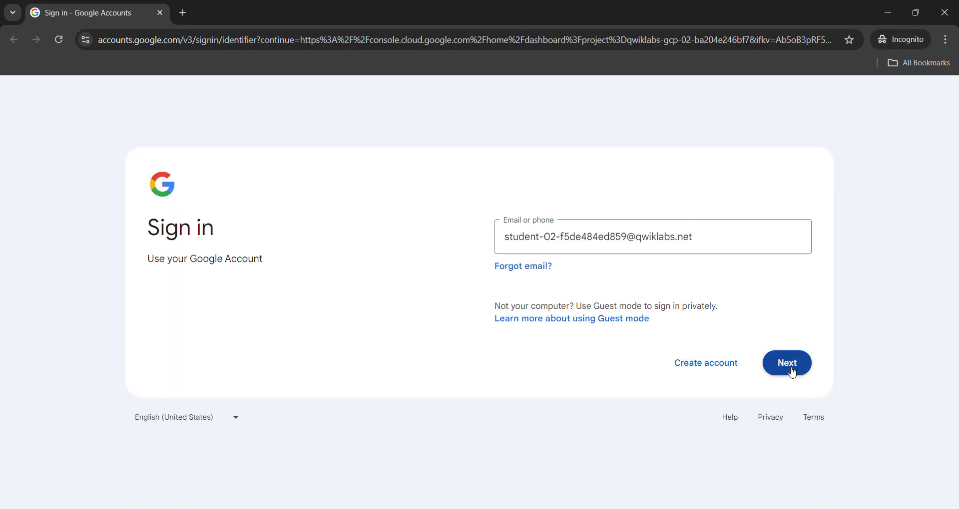
left_click(787, 363)
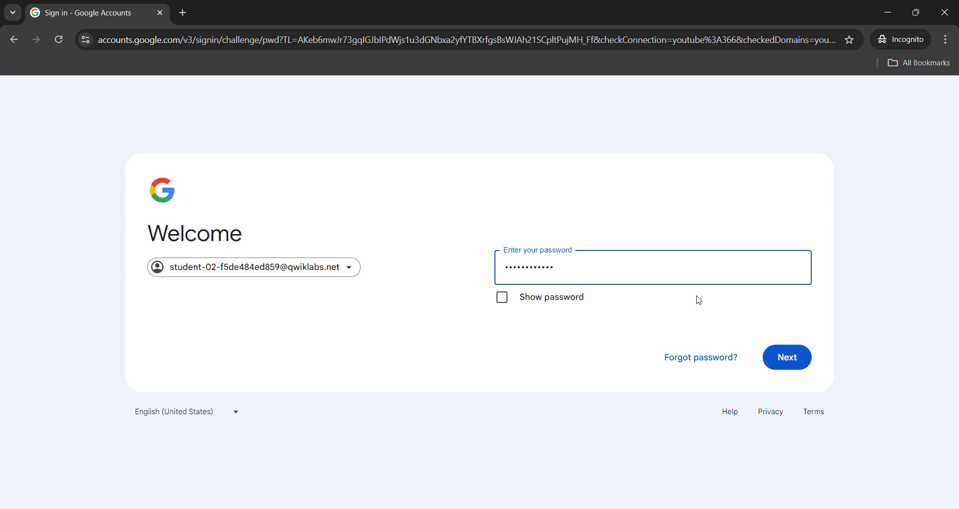
left_click(787, 357)
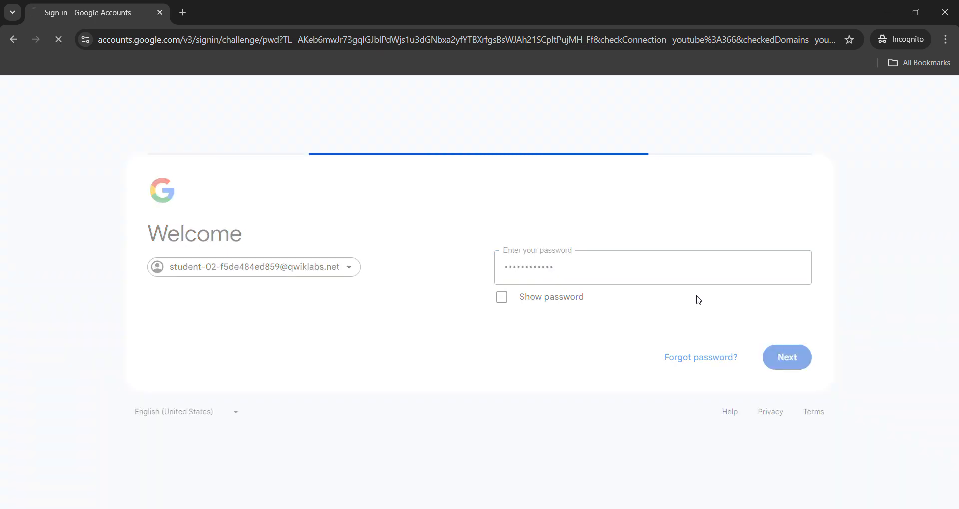
left_click(787, 358)
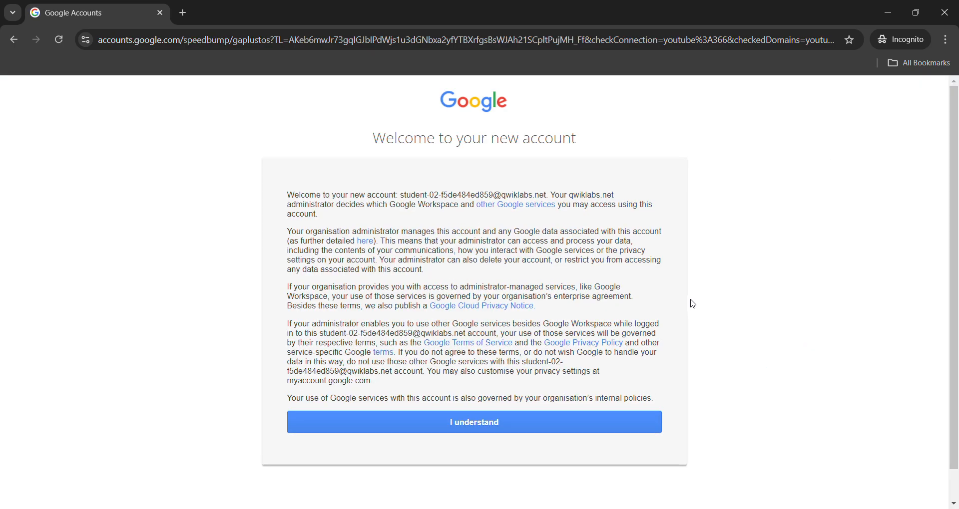
left_click(473, 422)
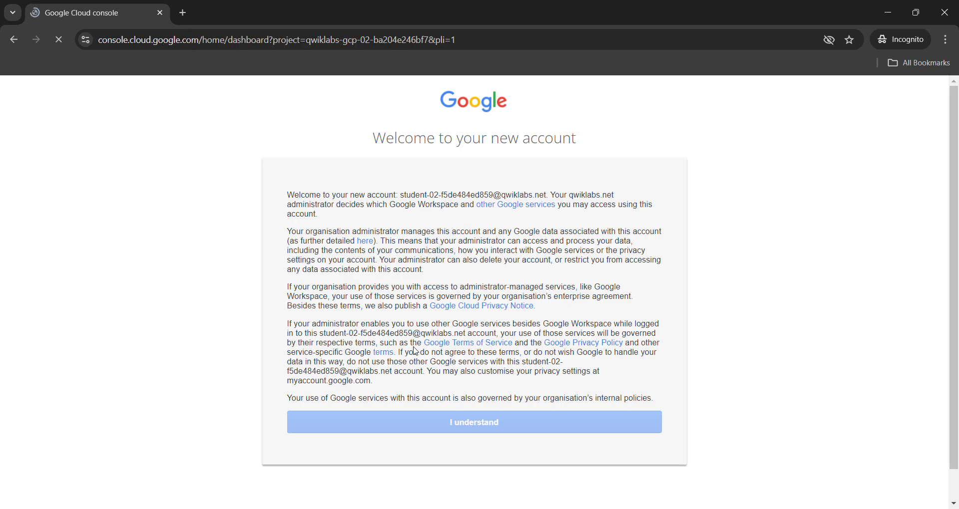
left_click(473, 422)
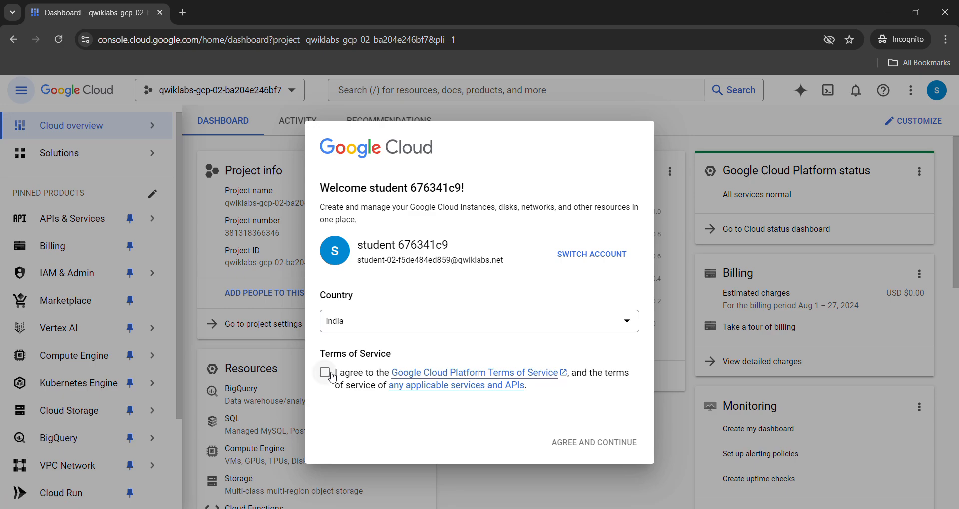
Accept the Cloud terms of service and start Cloud Shell for project qwiklabs-gcp-02-ba204e246bf7.
left_click(324, 373)
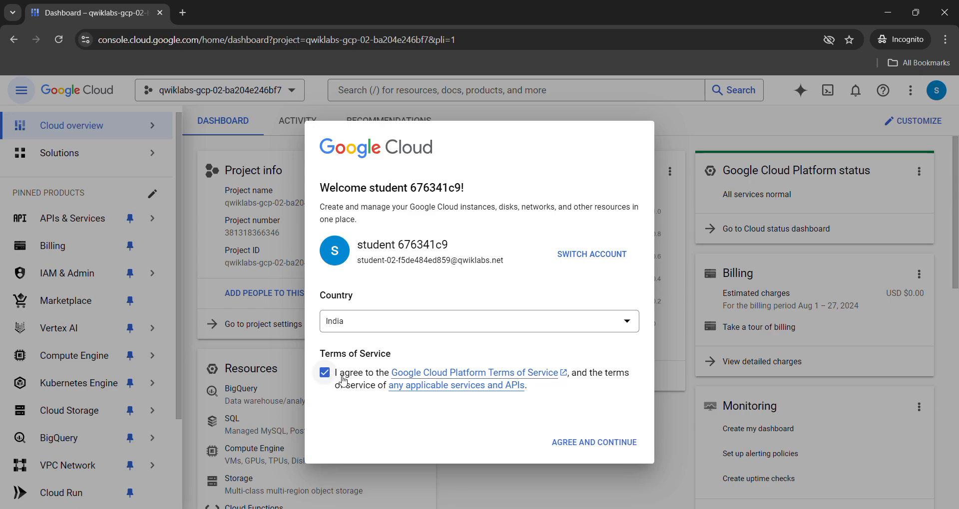
left_click(593, 443)
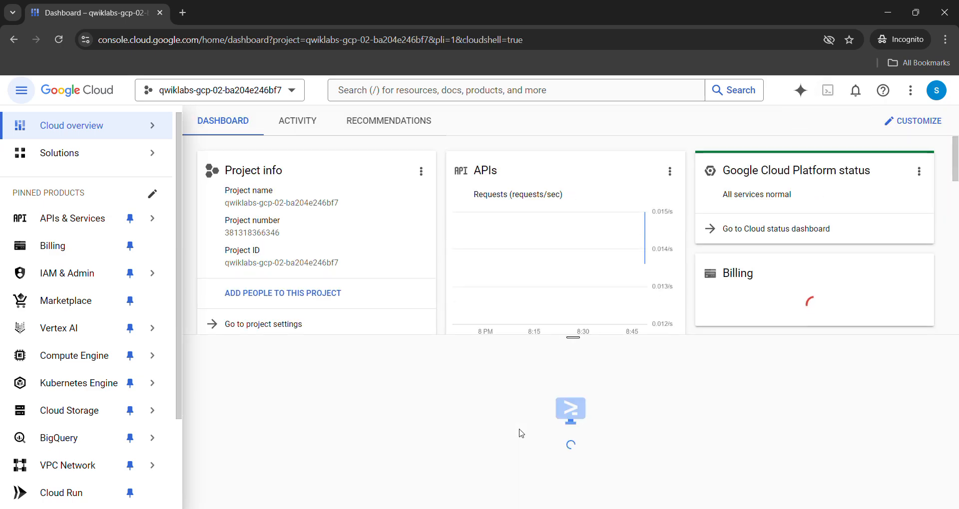
left_click(571, 411)
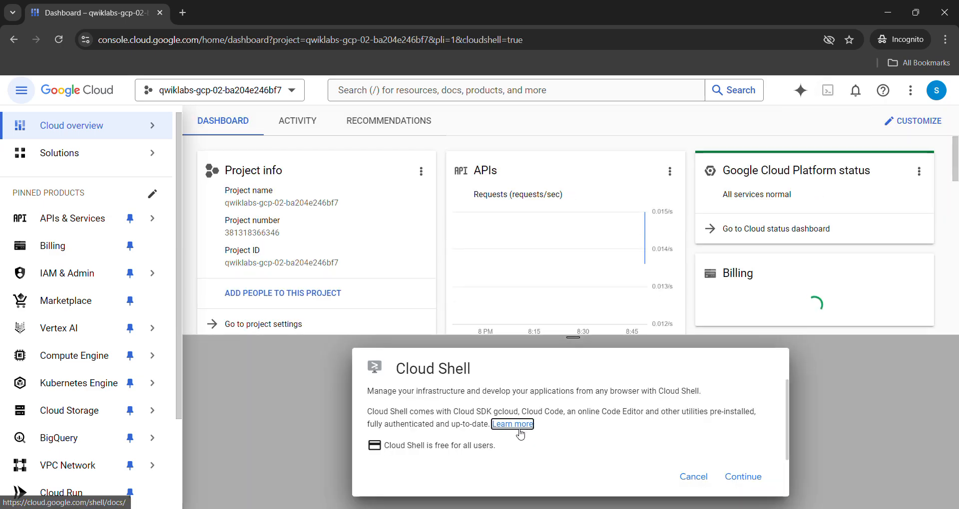
left_click(743, 477)
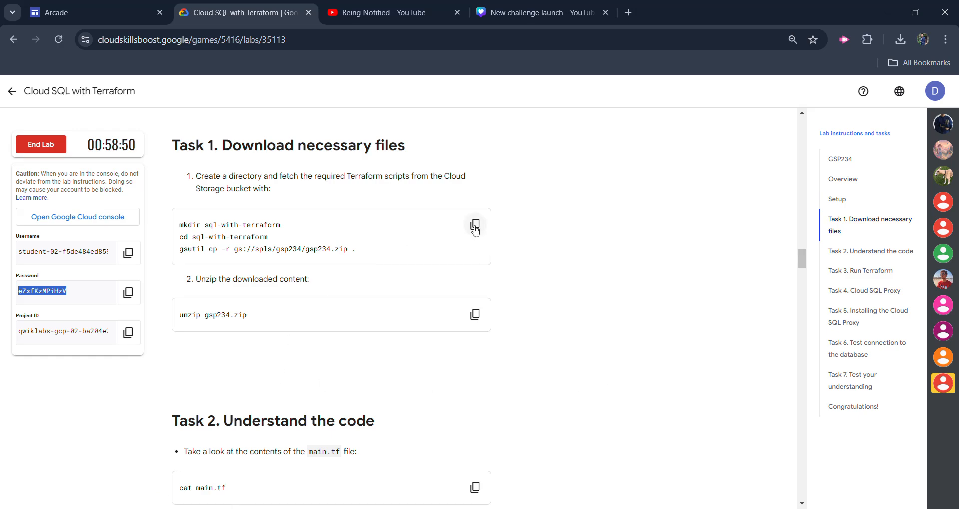
Download the lab files, run 'unzip gsp234.zip' and print main.tf in Cloud Shell.
left_click(474, 224)
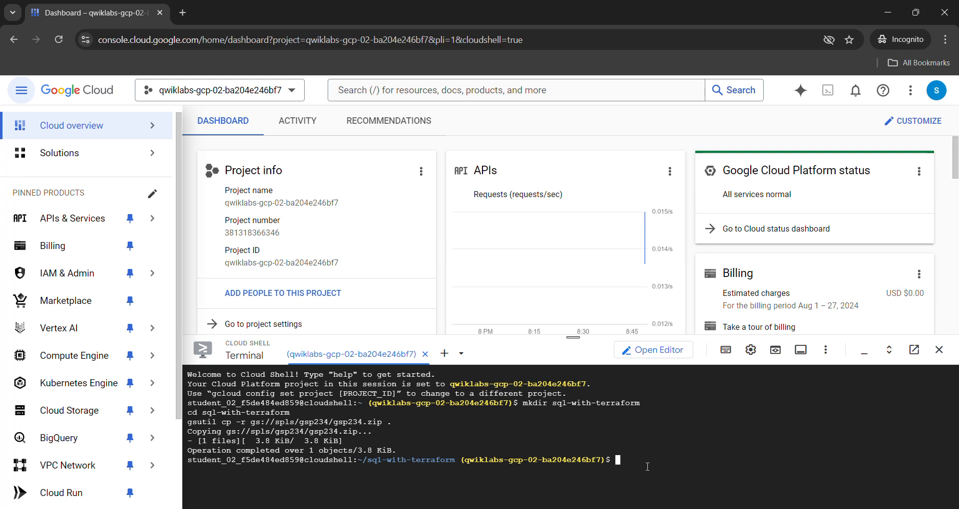
type("unzip gsp234.zip")
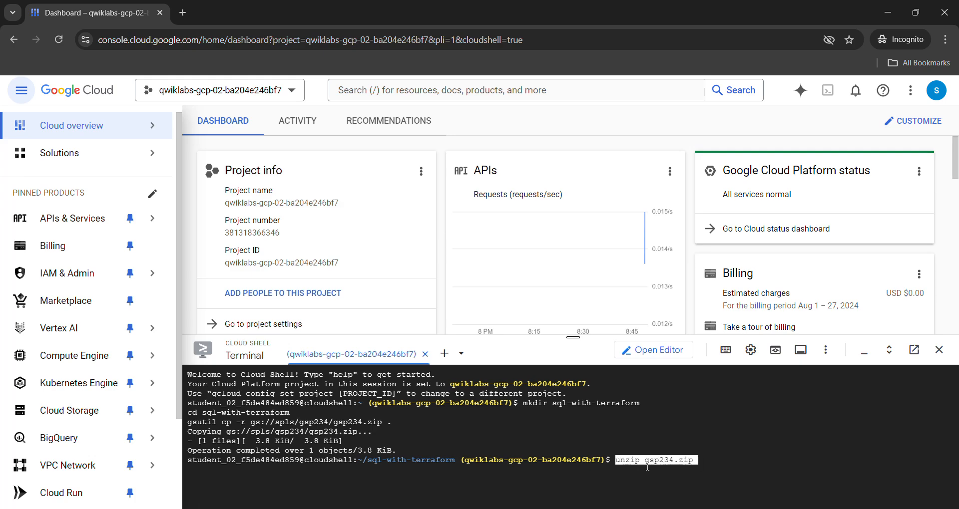
left_click(243, 13)
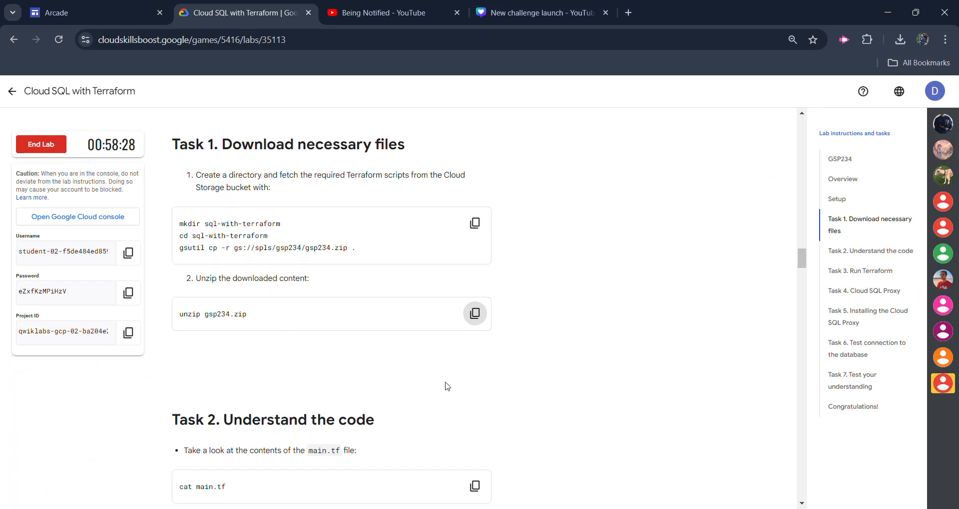
left_click(474, 300)
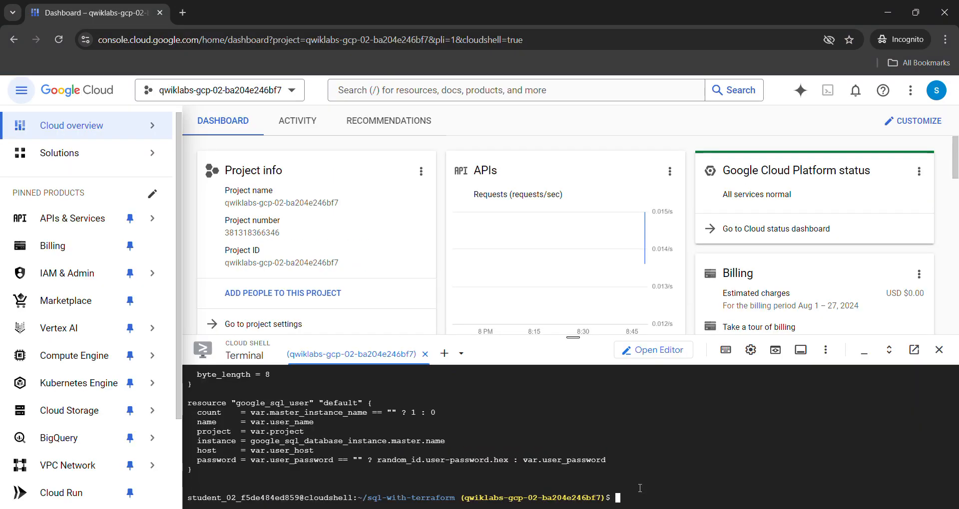
left_click(239, 14)
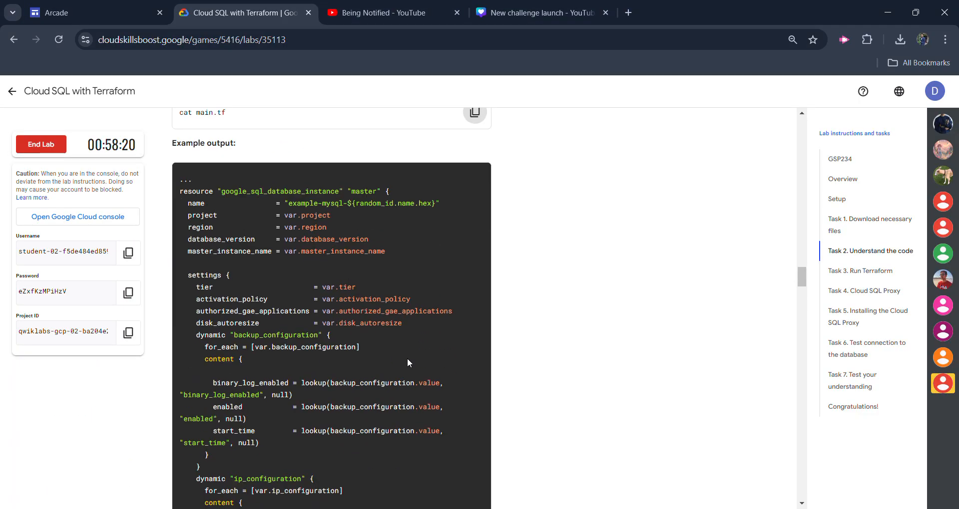
Run terraform init, plan -out=tfplan and apply tfplan, then verify Task 3 progress.
scroll("down", 3)
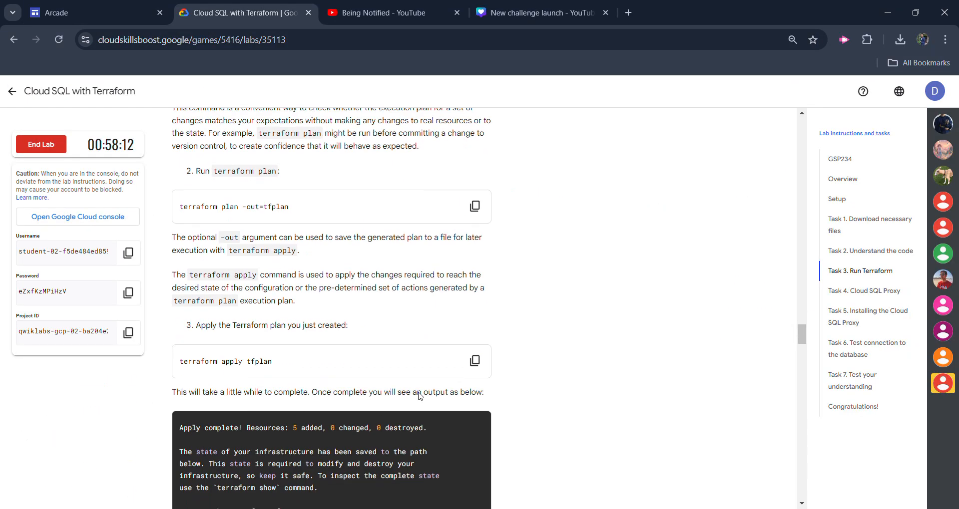
left_click(474, 206)
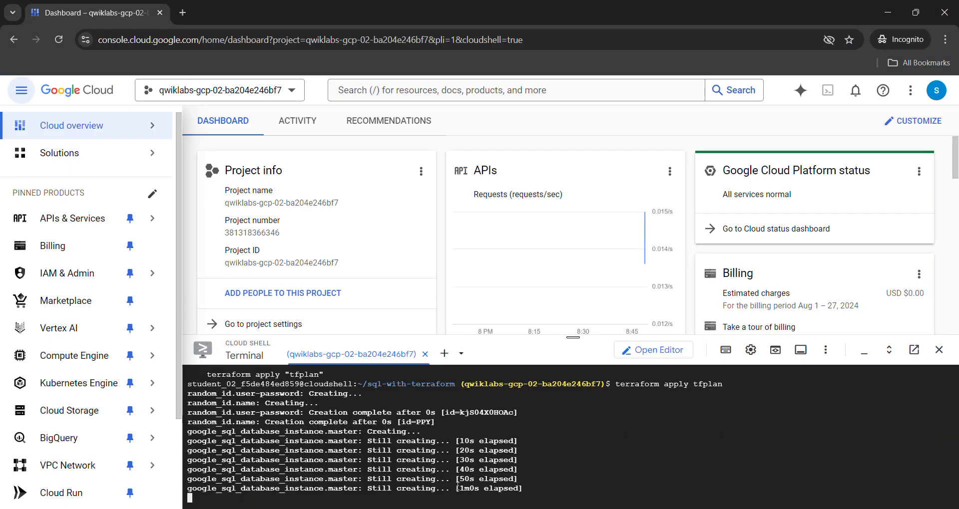
key("alt+tab")
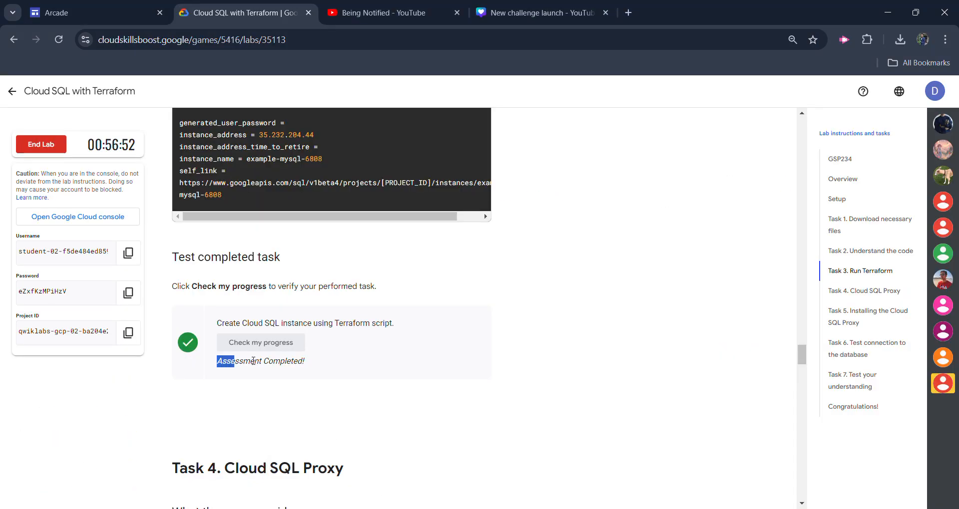
End and rate the lab, then view Week 4 on the Arcade Trivia page.
scroll("down", 3)
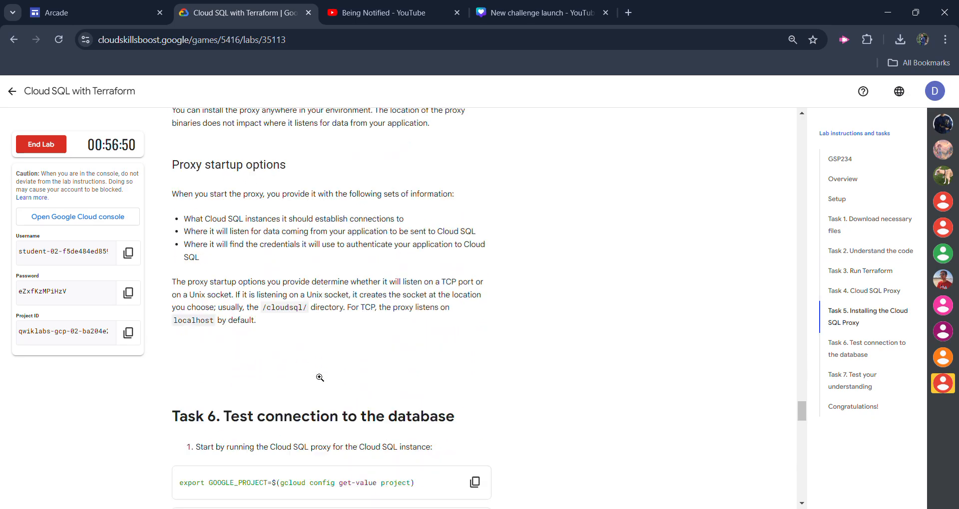
scroll("down", 3)
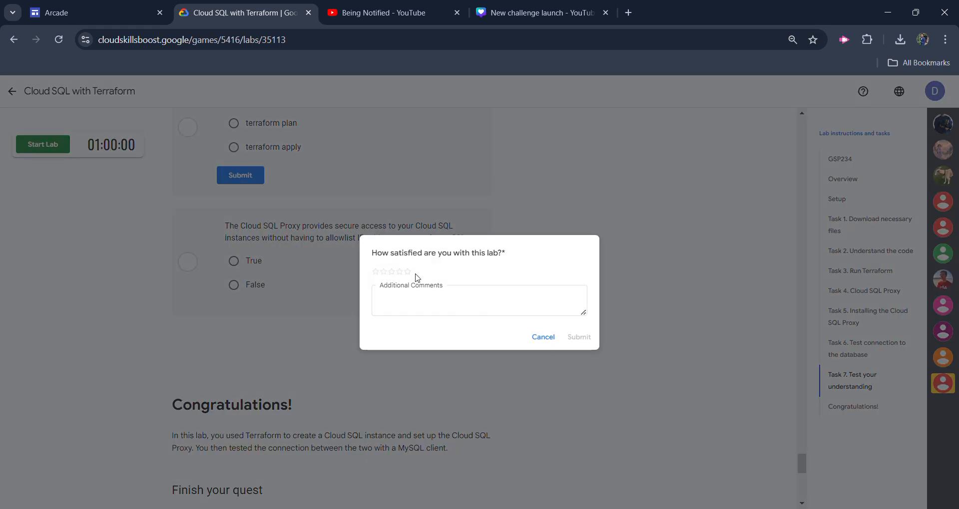
left_click(543, 337)
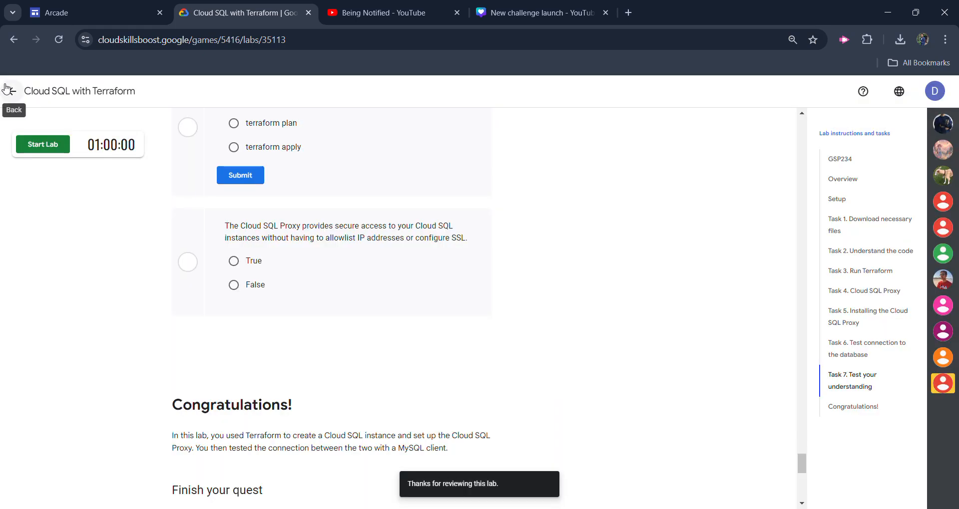
left_click(11, 90)
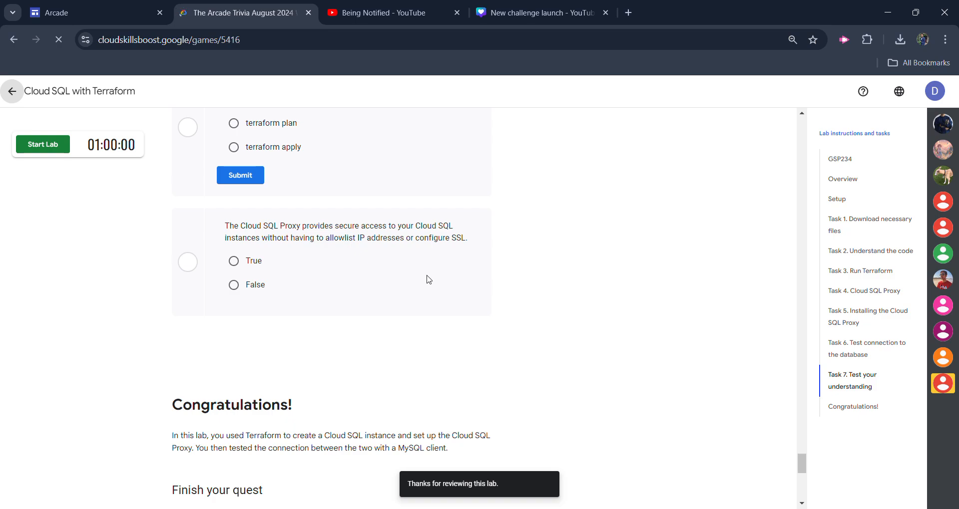
left_click(12, 91)
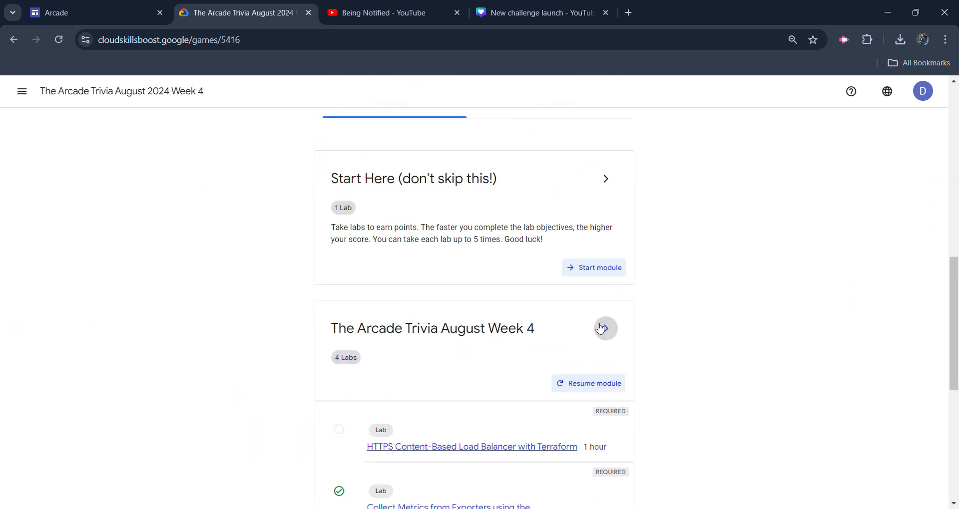
scroll("down", 3)
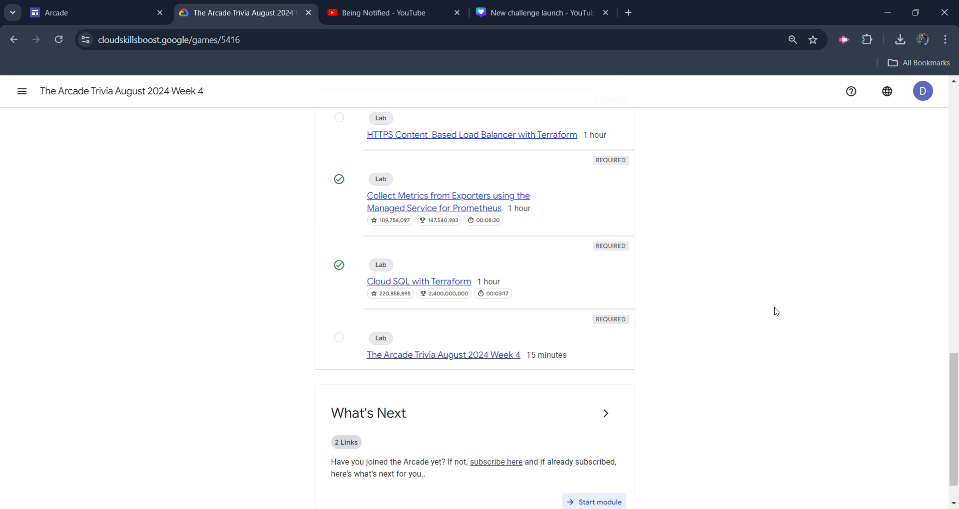
mouse_move(759, 318)
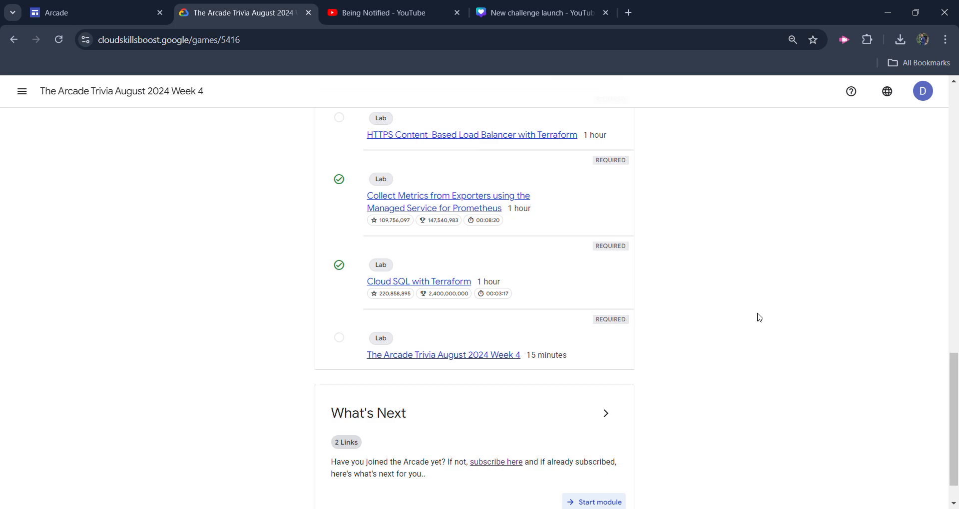